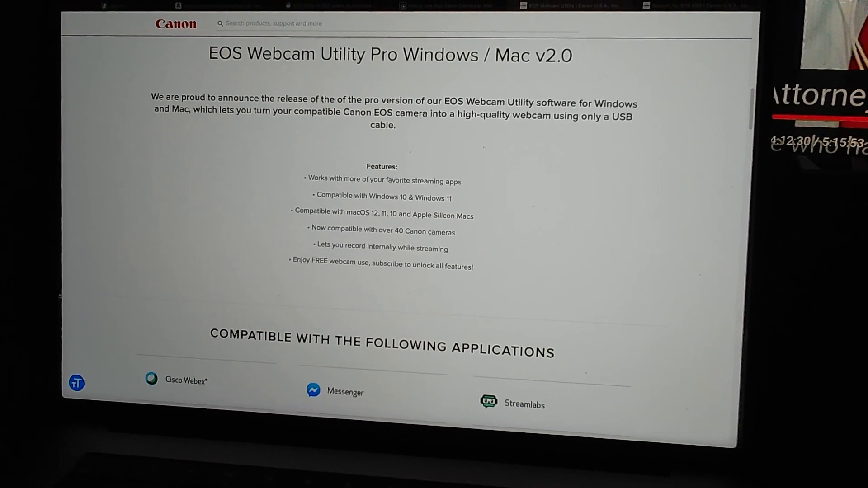
scroll("down", 3)
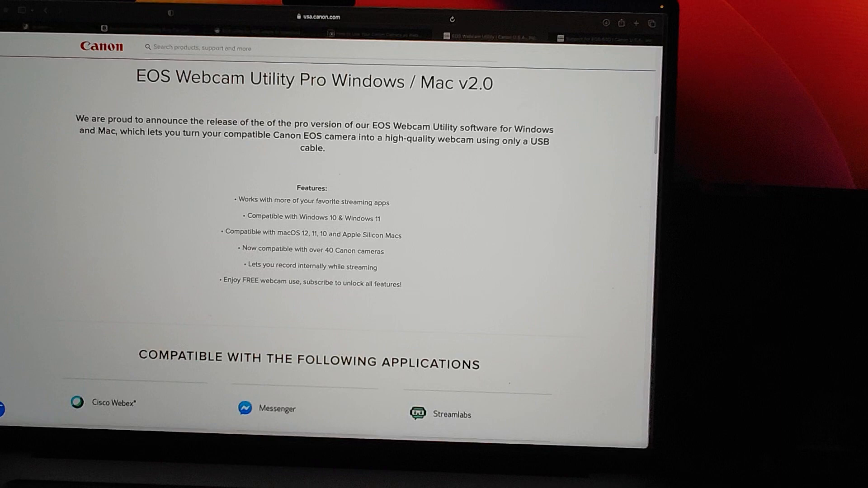
scroll("down", 3)
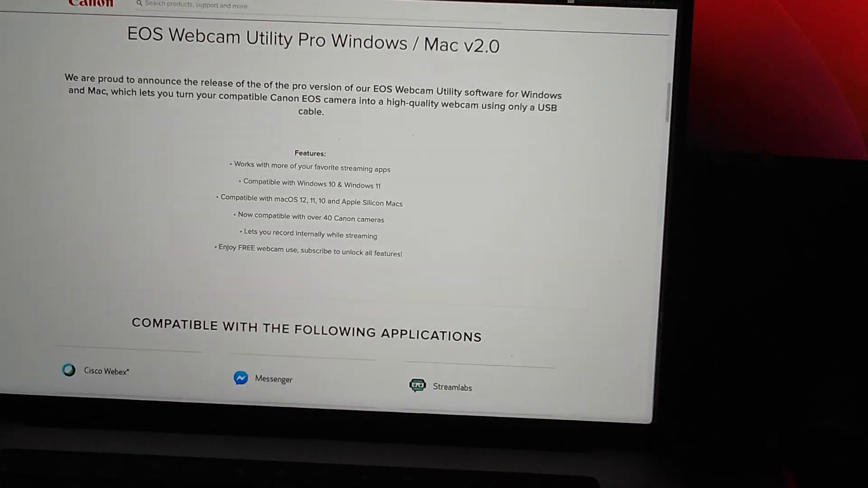
scroll("down", 3)
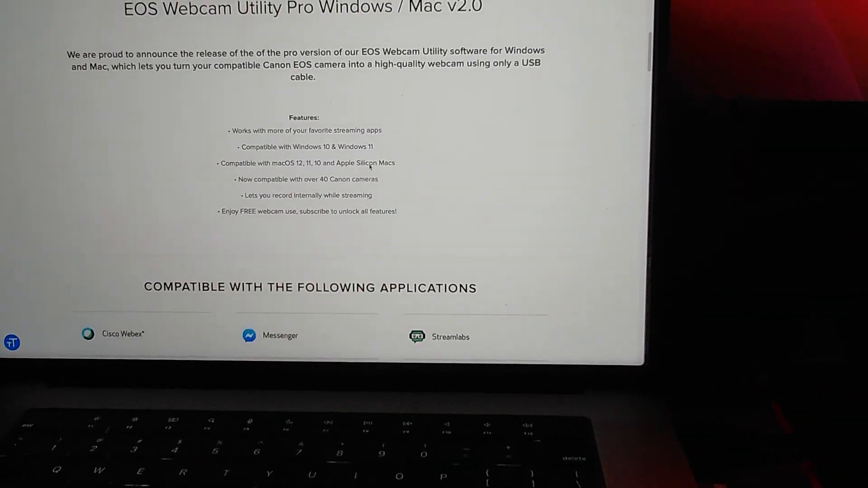
scroll("down", 3)
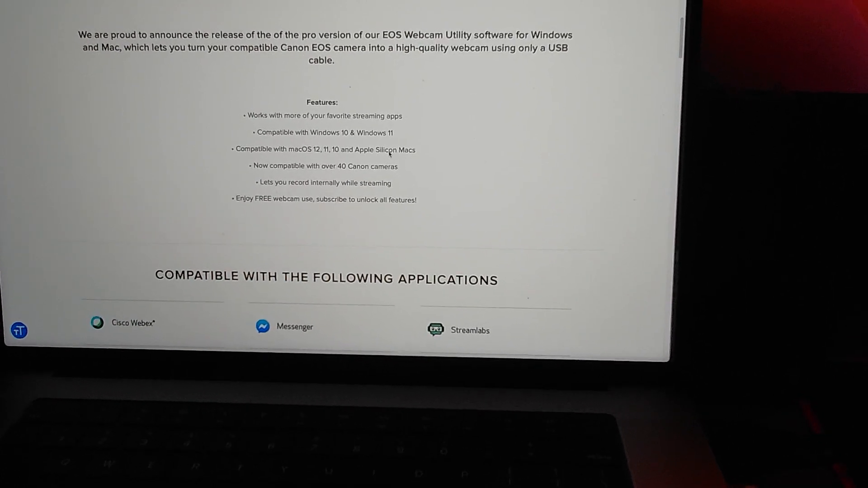
scroll("down", 3)
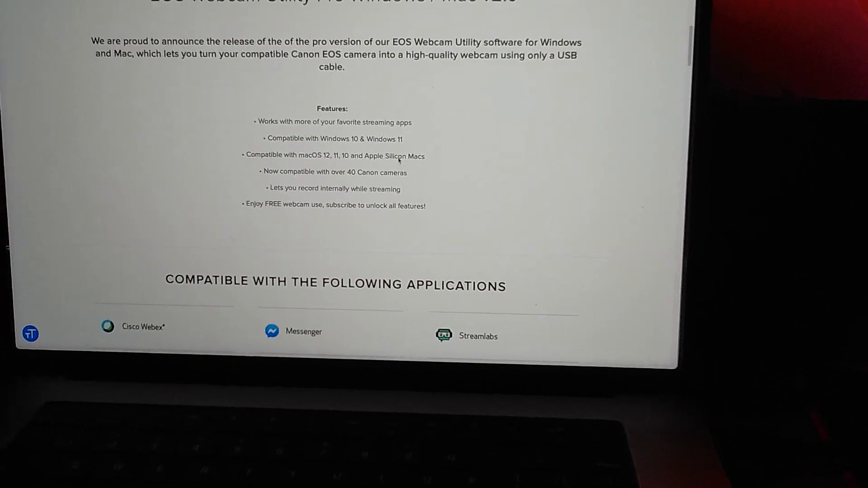